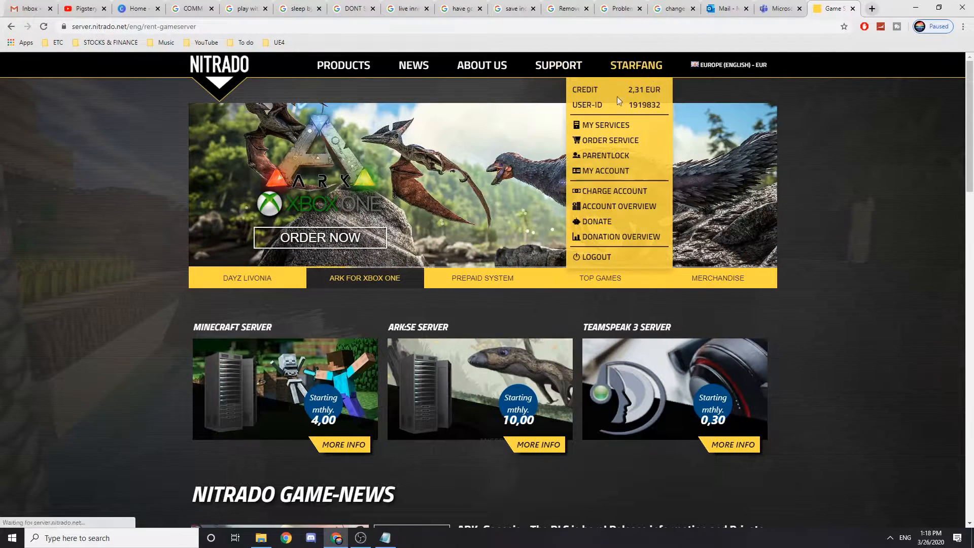
Log in to the Minecraft (Modpack) server's web interface from My Services
{"action": "left_click", "coordinate": [605, 125]}
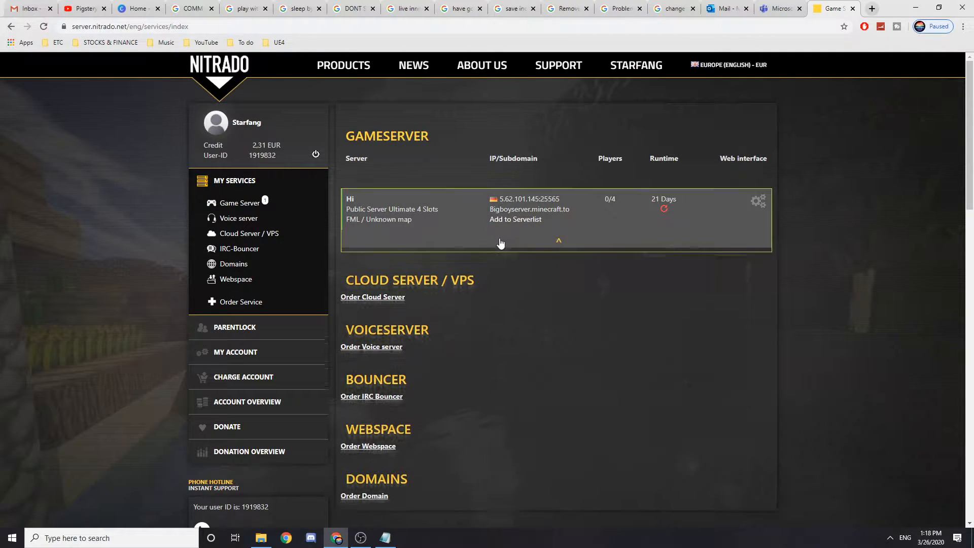
{"action": "left_click", "coordinate": [558, 241]}
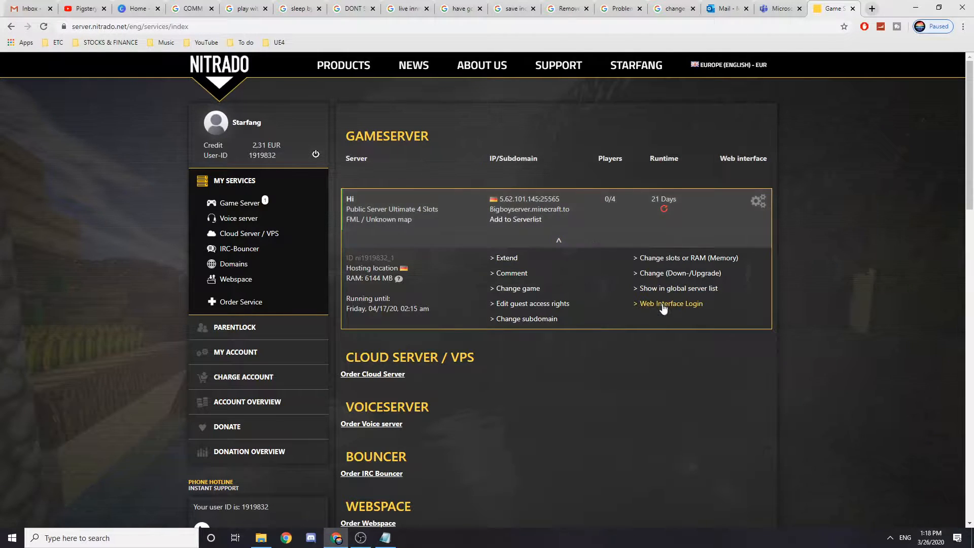
{"action": "left_click", "coordinate": [671, 303]}
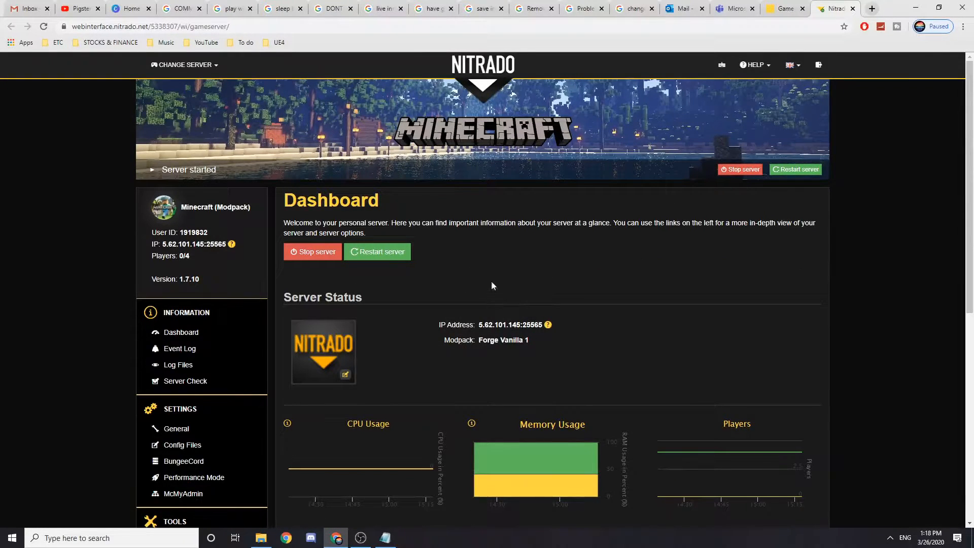
Open World Manager from the Tools section of the dashboard sidebar
{"action": "scroll", "scroll_direction": "down", "scroll_amount": 3}
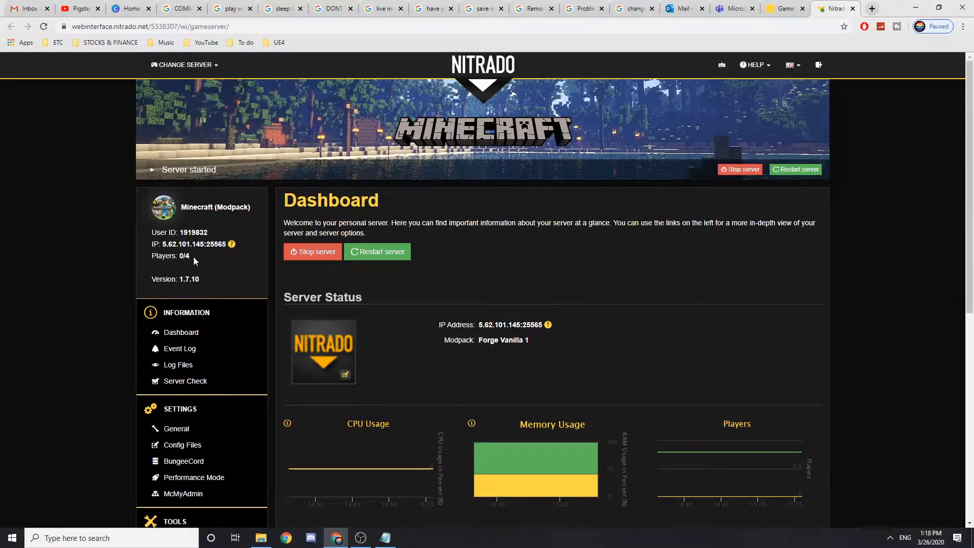
{"action": "scroll", "scroll_direction": "down", "scroll_amount": 3}
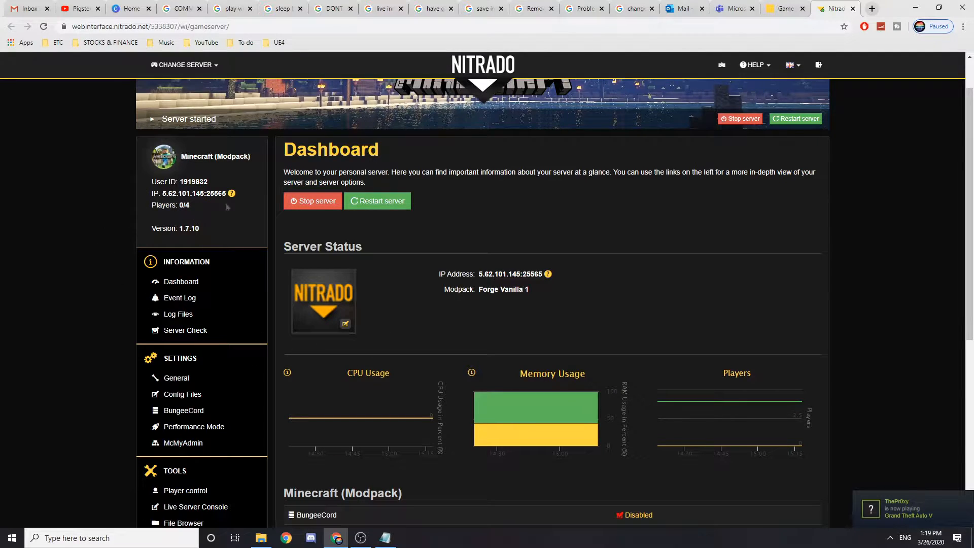
{"action": "scroll", "scroll_direction": "down", "scroll_amount": 3}
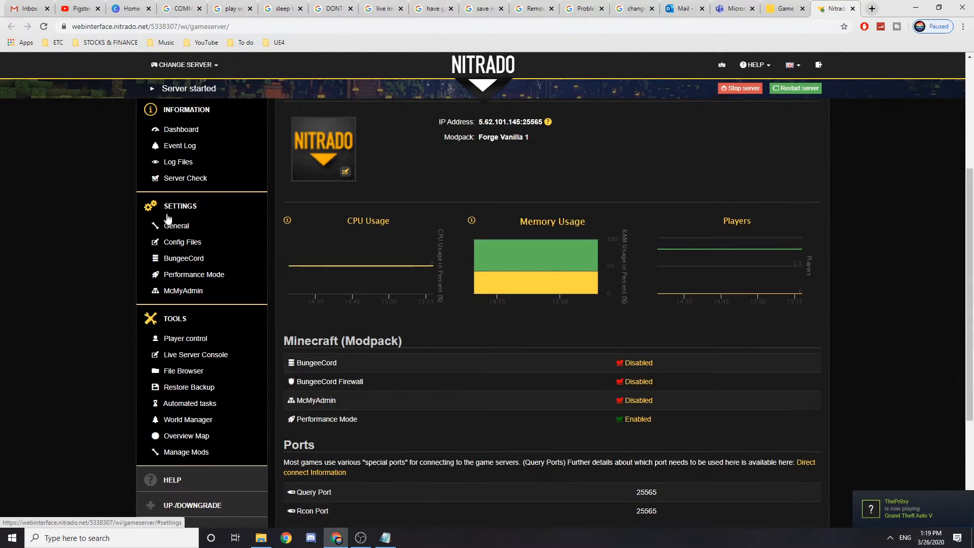
{"action": "scroll", "scroll_direction": "down", "scroll_amount": 3}
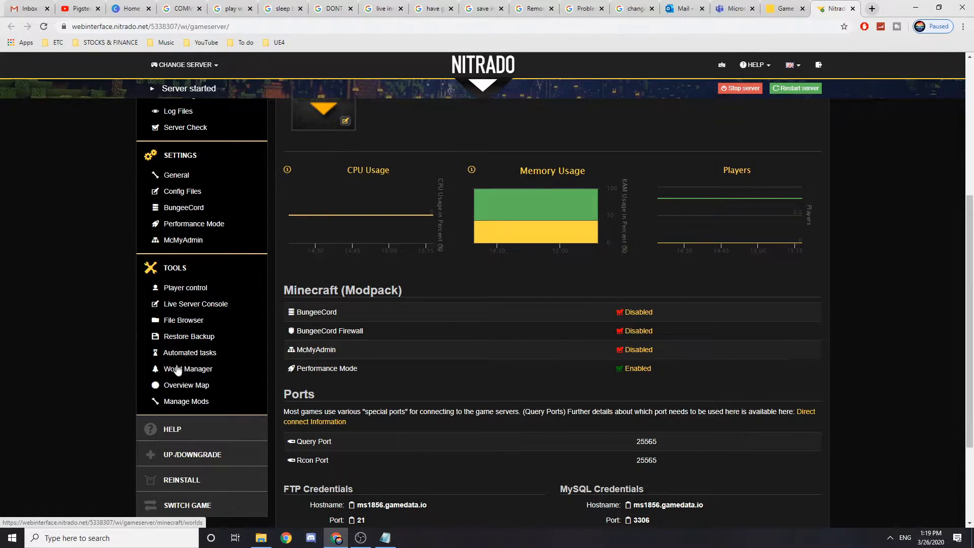
{"action": "left_click", "coordinate": [188, 368]}
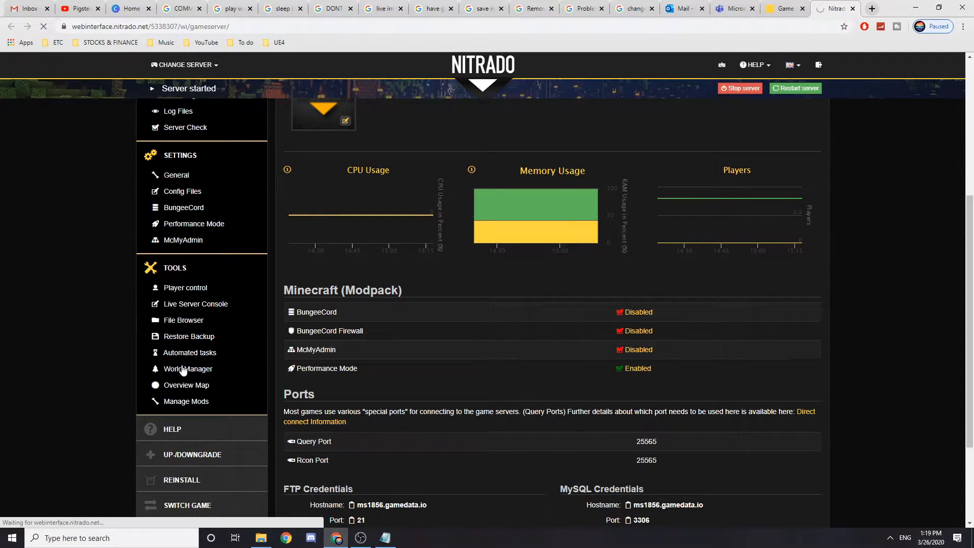
Create and confirm a new backup of the Big Boys world
{"action": "left_click", "coordinate": [188, 368]}
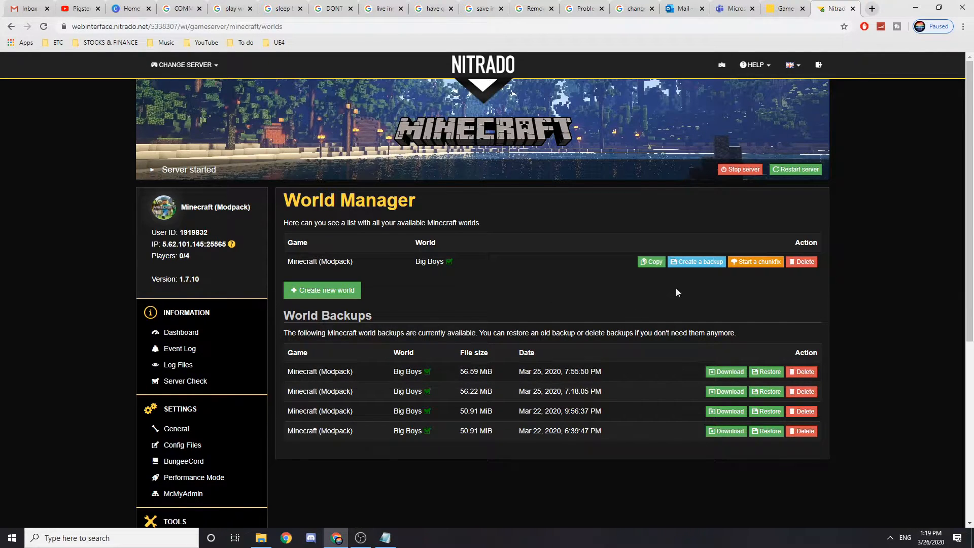
{"action": "left_click", "coordinate": [697, 262]}
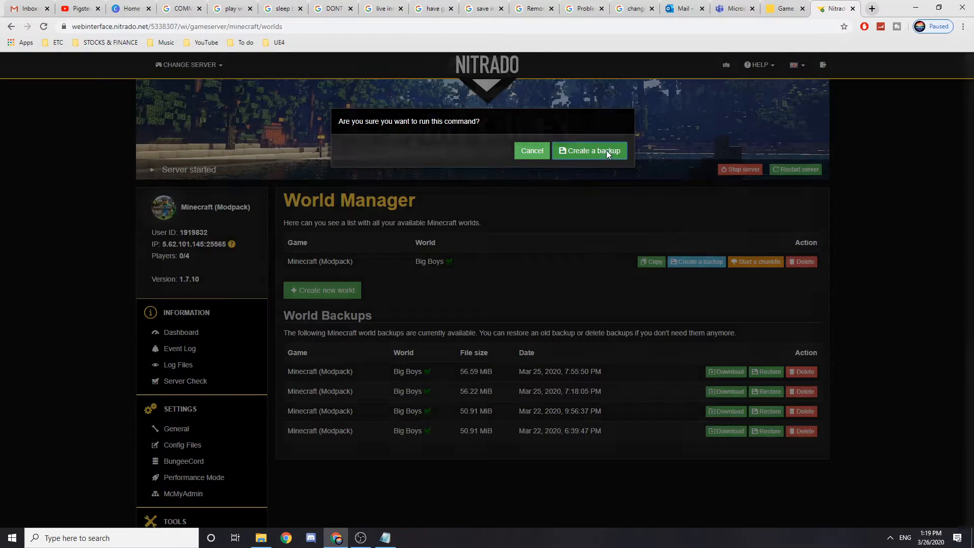
{"action": "left_click", "coordinate": [588, 150]}
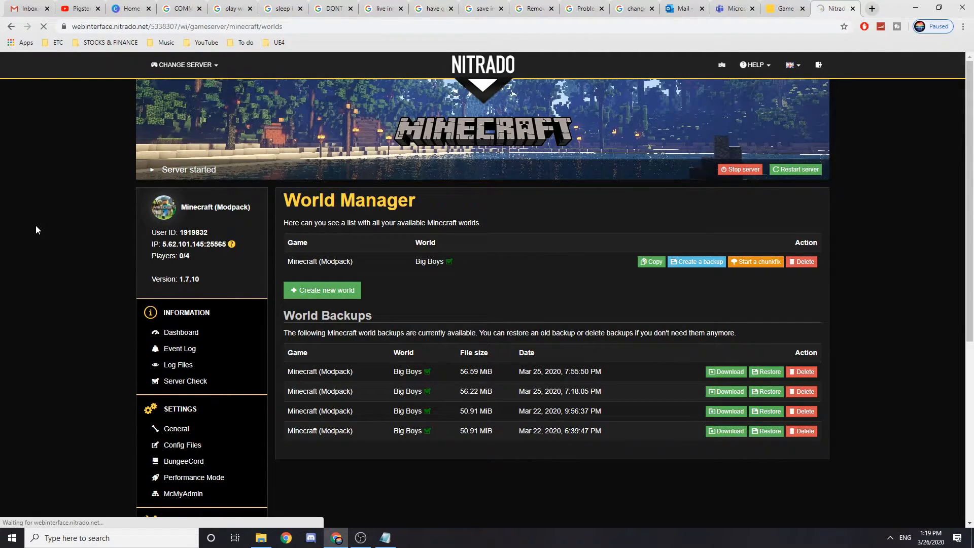
Delete the oldest world backup, from Mar 22, 2020, 6:39:47 PM
{"action": "left_click", "coordinate": [696, 262]}
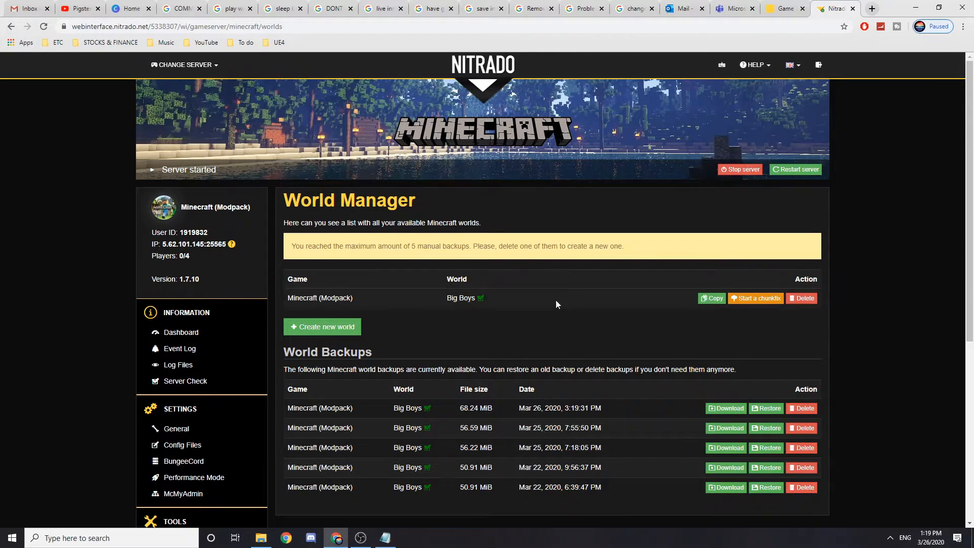
{"action": "scroll", "scroll_direction": "down", "scroll_amount": 3}
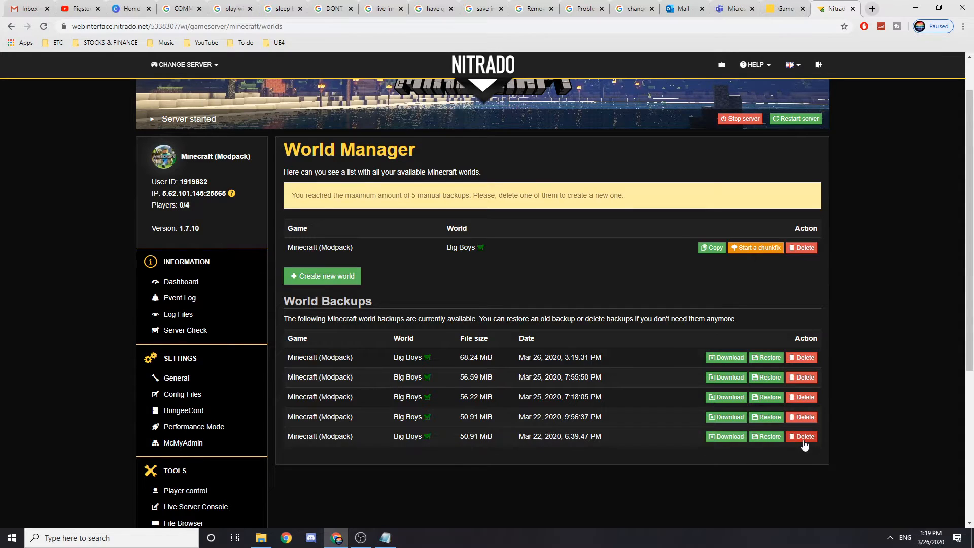
{"action": "left_click", "coordinate": [802, 437]}
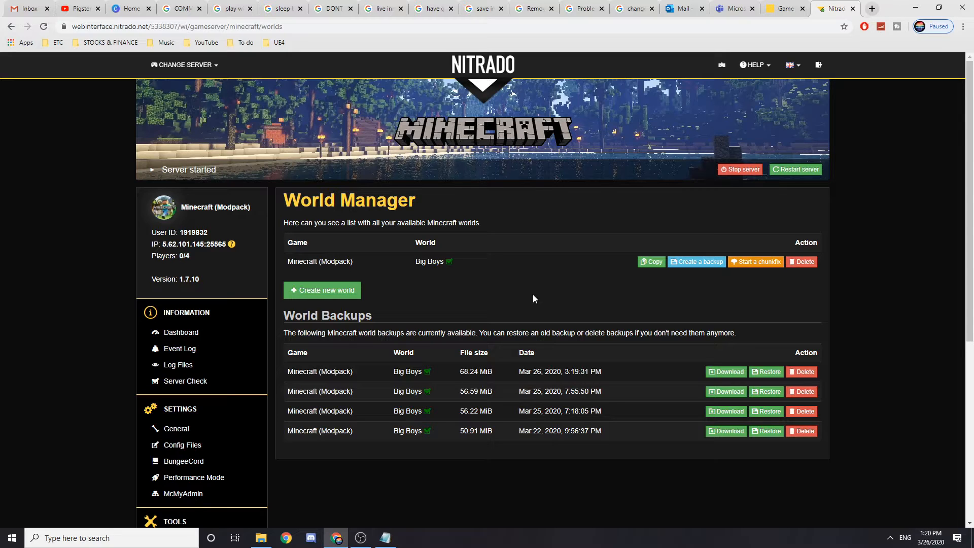
{"action": "mouse_move", "coordinate": [608, 285]}
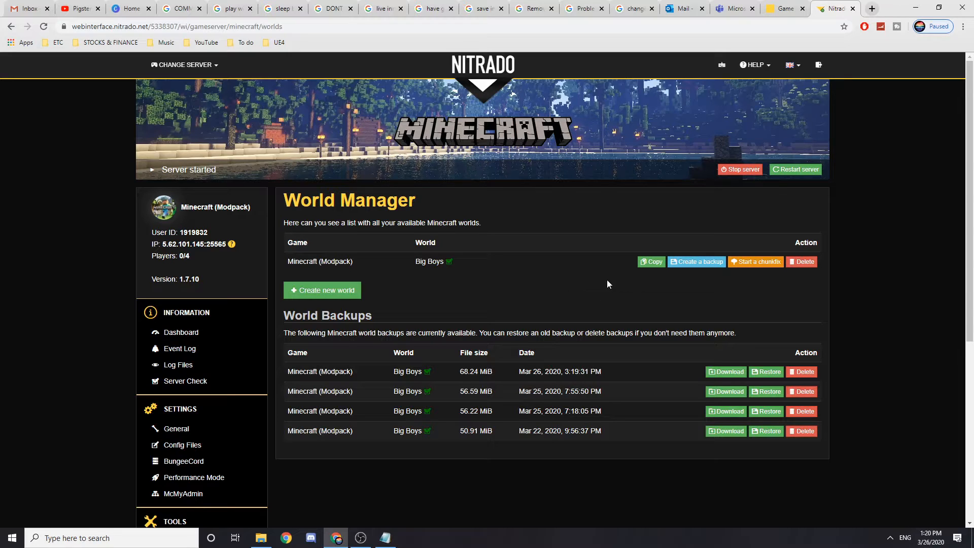
{"action": "mouse_move", "coordinate": [766, 358]}
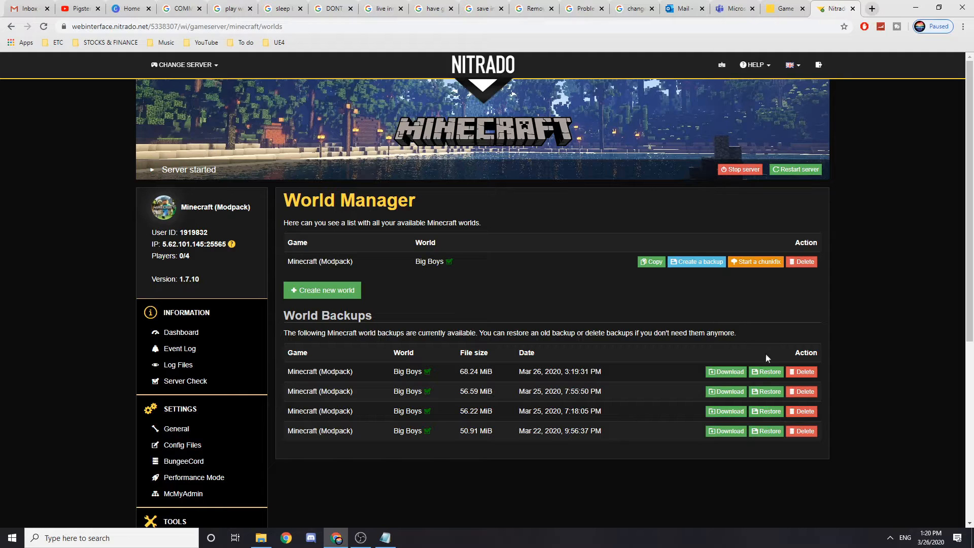